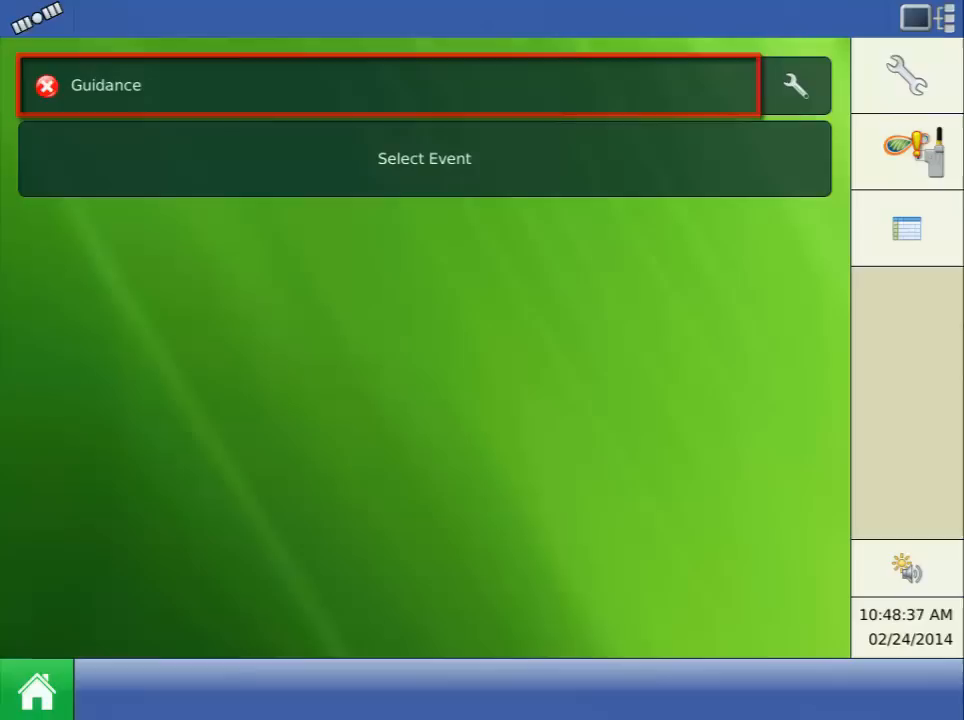
- Switch the active operating configuration from Guidance to NH CR9070, 8 Row Head and confirm
left_click(796, 84)
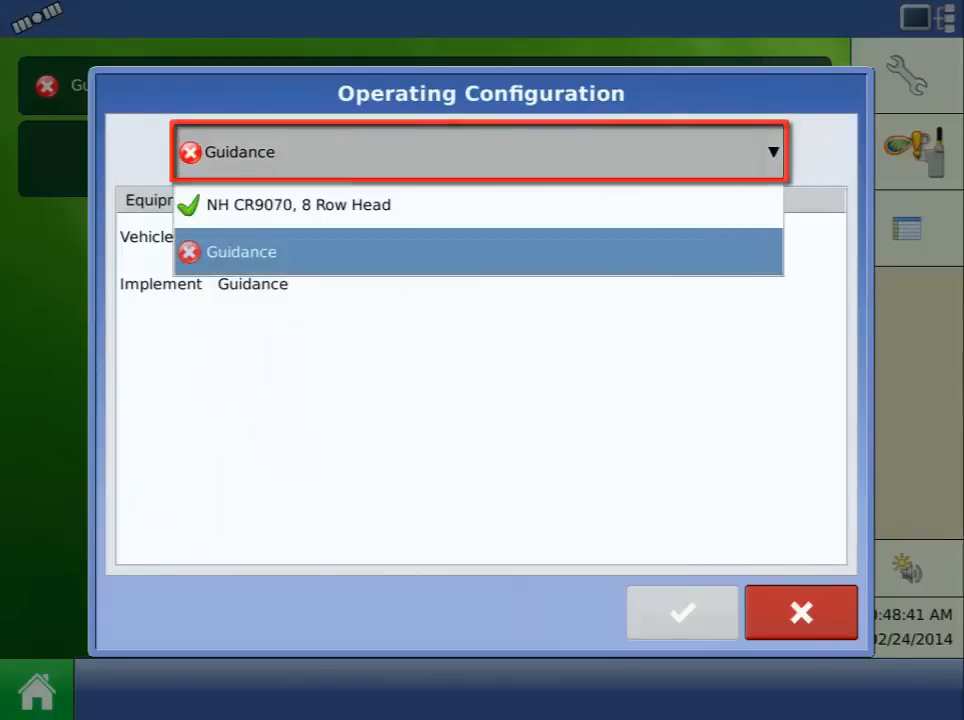
left_click(296, 204)
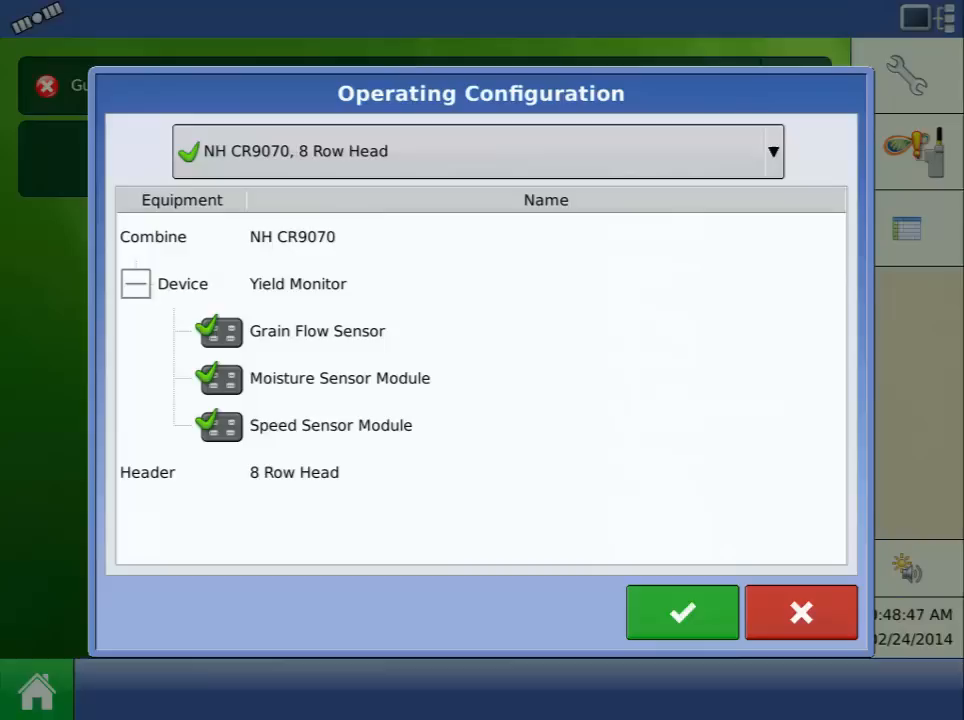
left_click(682, 612)
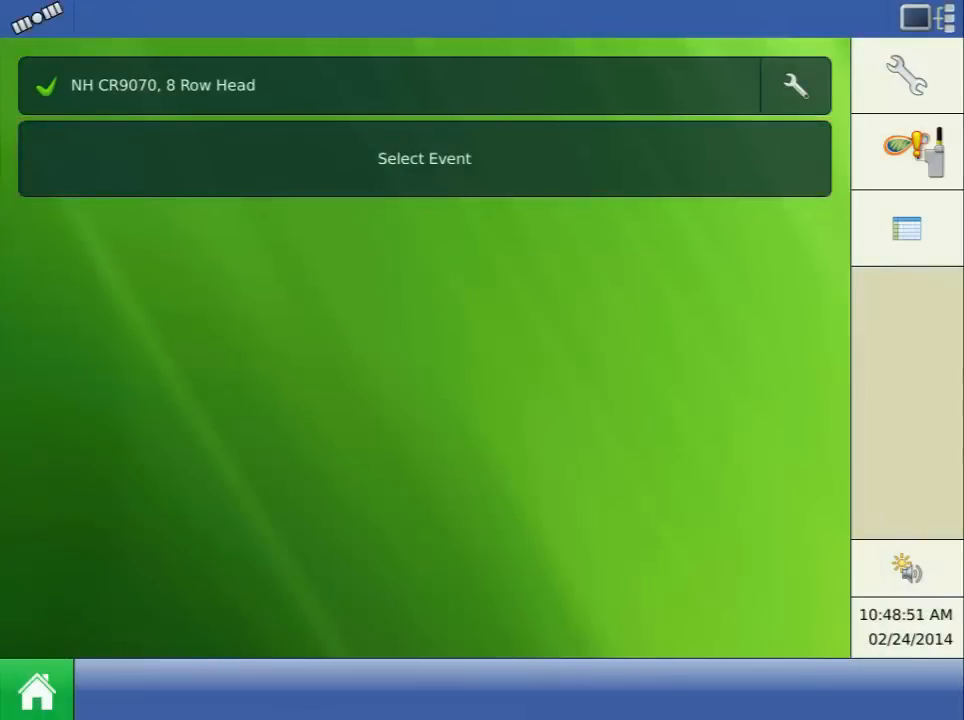
- Set up a 2014 Crop event for grower Ag Leader, farm Test, field Test with Corn as the product
left_click(424, 158)
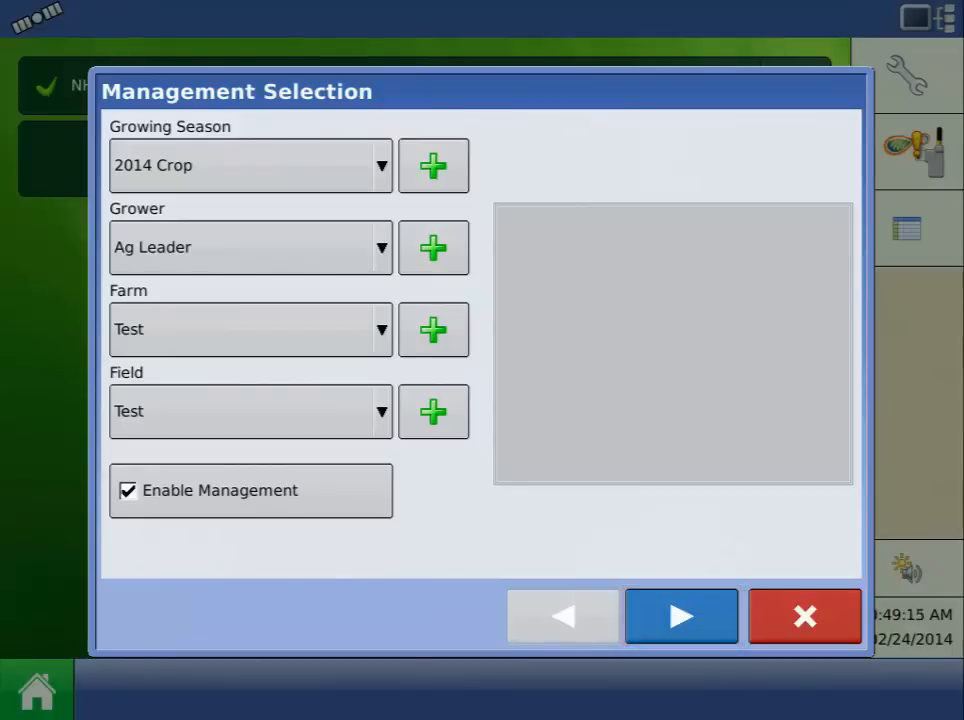
left_click(680, 616)
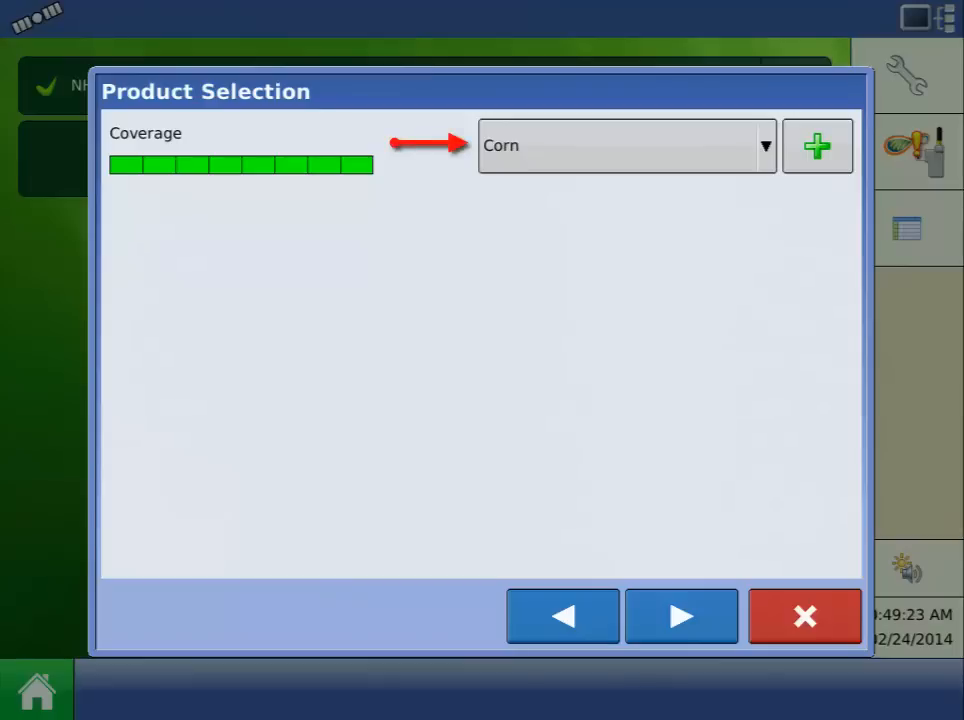
left_click(680, 616)
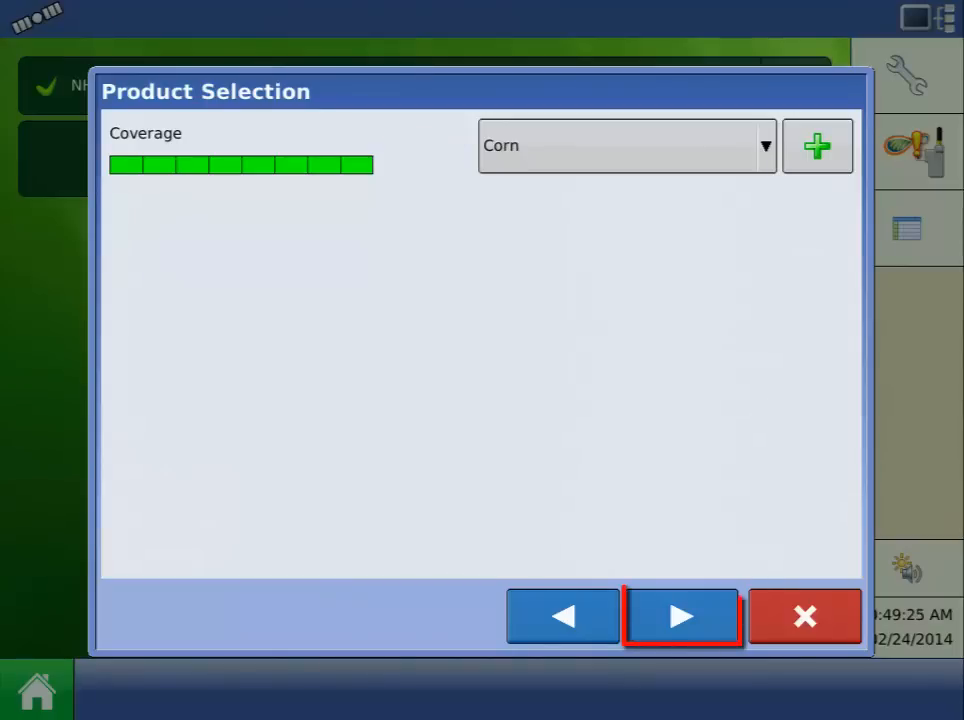
left_click(682, 616)
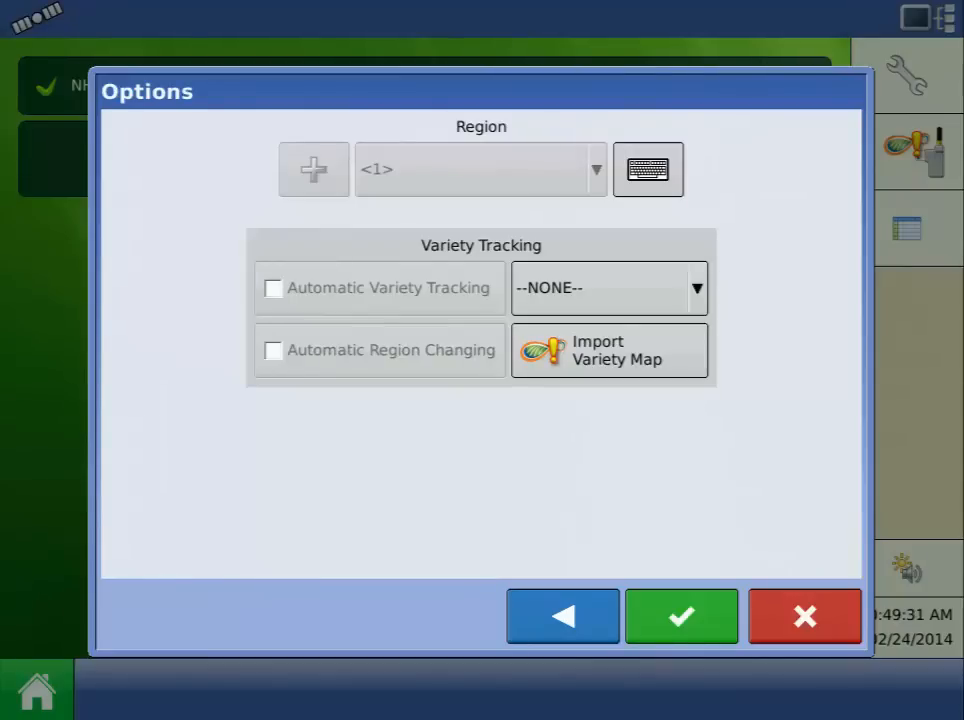
left_click(682, 616)
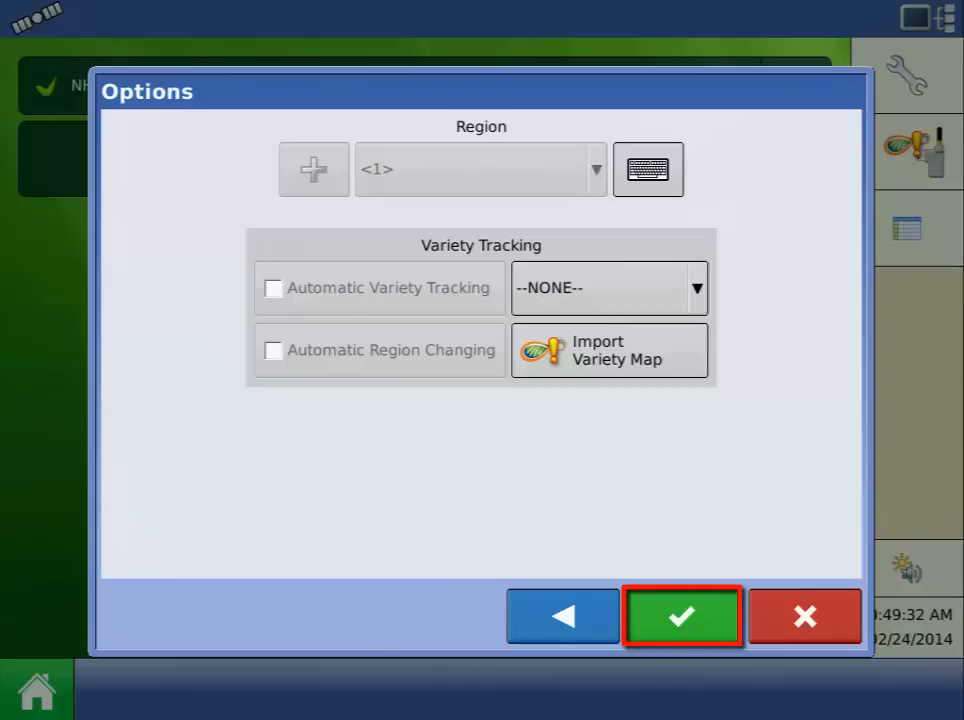
left_click(682, 616)
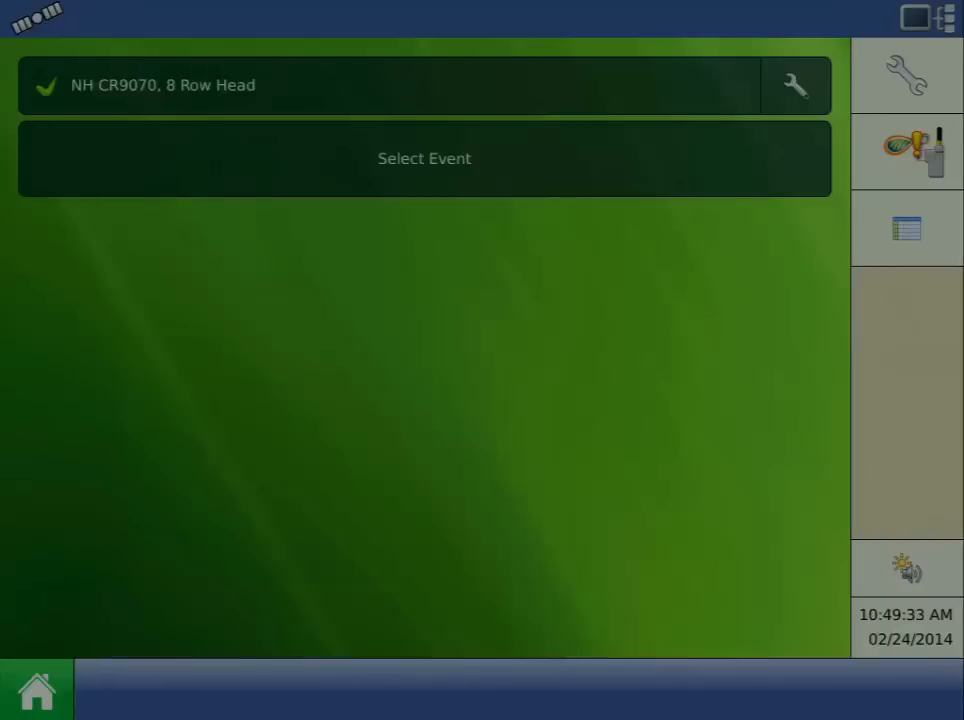
- Show the harvest map Run screen for the active Corn event
left_click(424, 158)
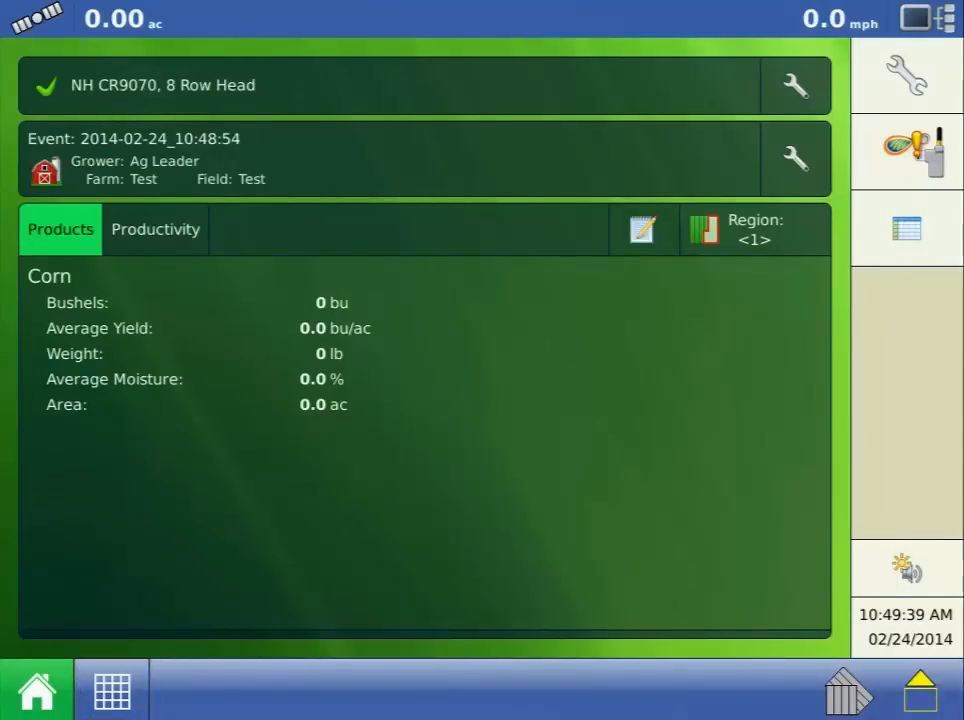
left_click(110, 688)
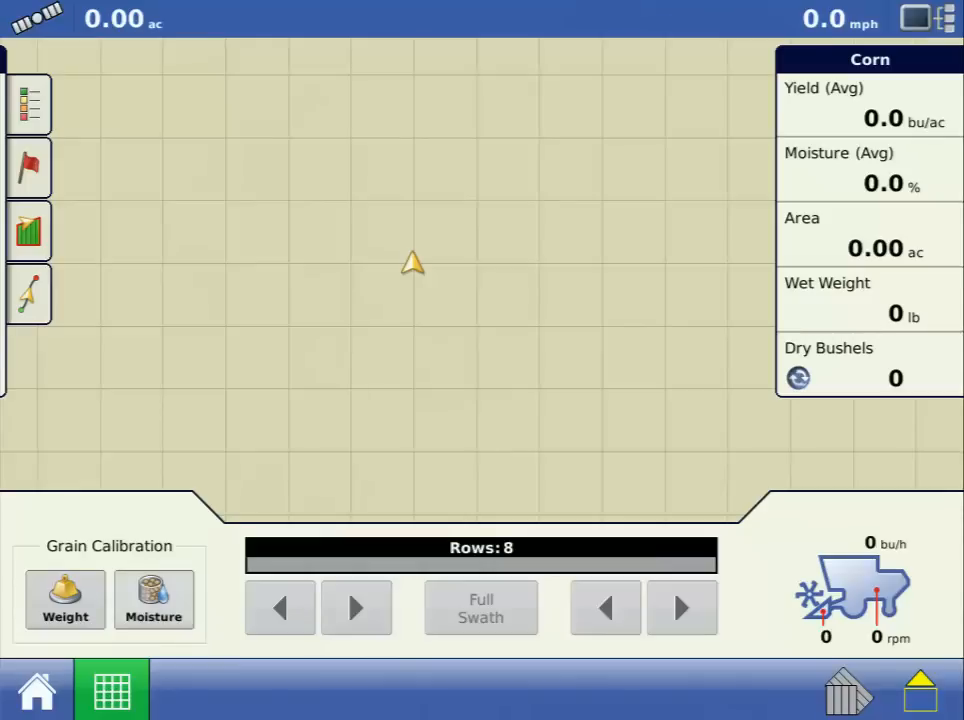
- Lower the moisture calibration temperature offset to -6° F so calibrated temperature reads 62° F
left_click(154, 600)
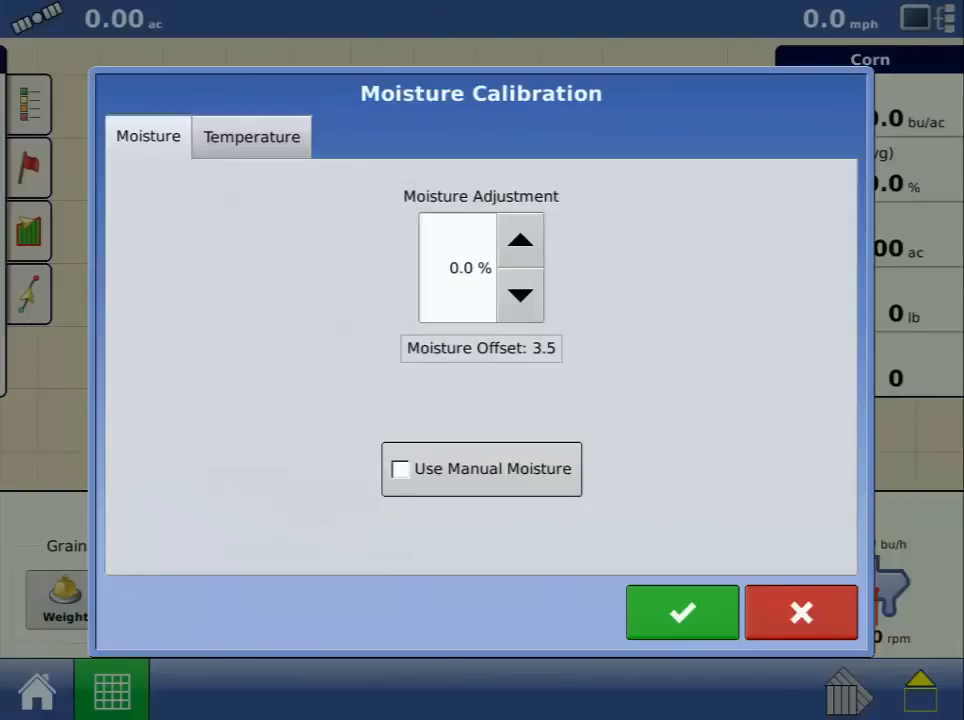
left_click(252, 136)
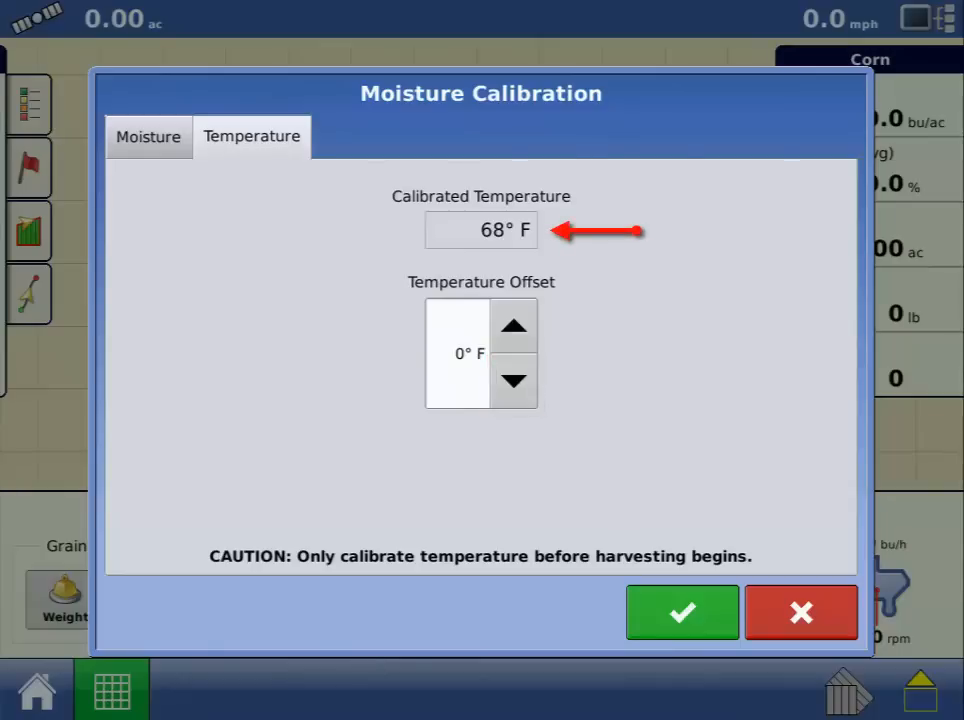
left_click(512, 380)
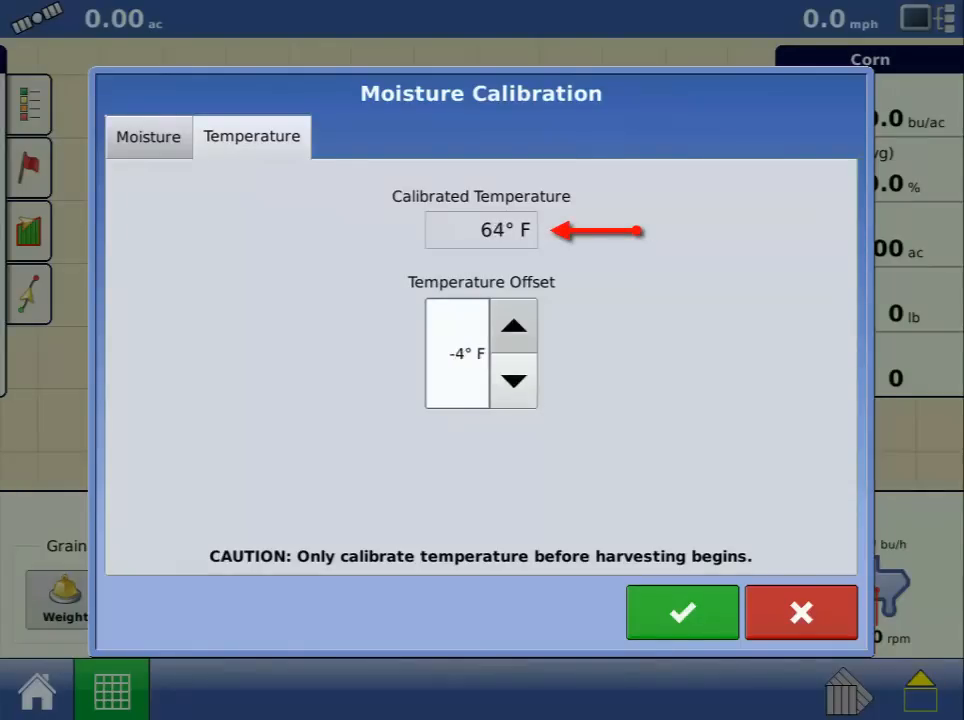
left_click(512, 380)
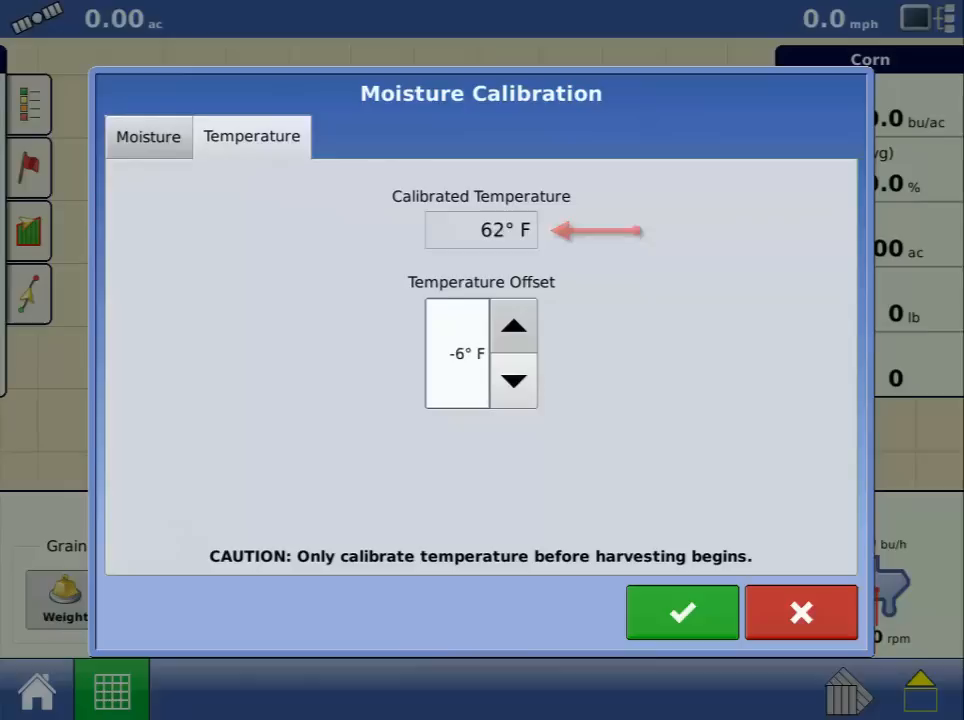